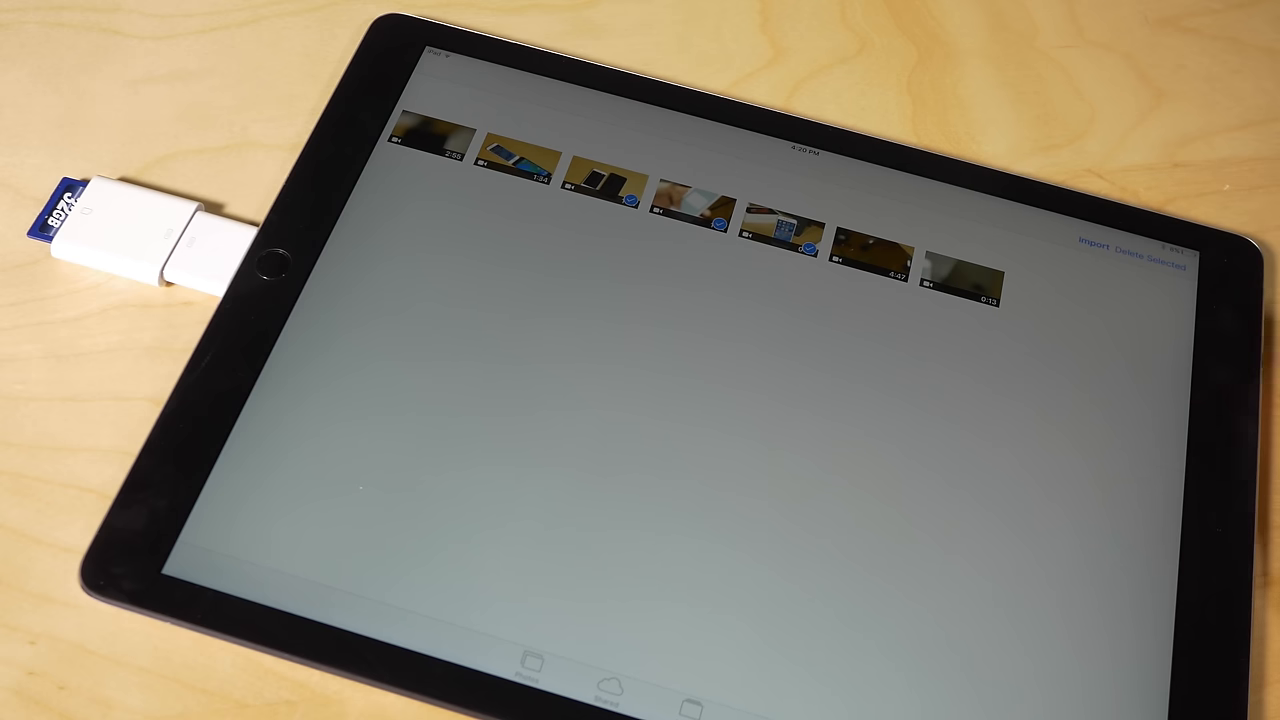
# Step: Dismiss the memory-card import screen to reveal the Buy iPad Pro page, priced from $799
pyautogui.click(1088, 240)
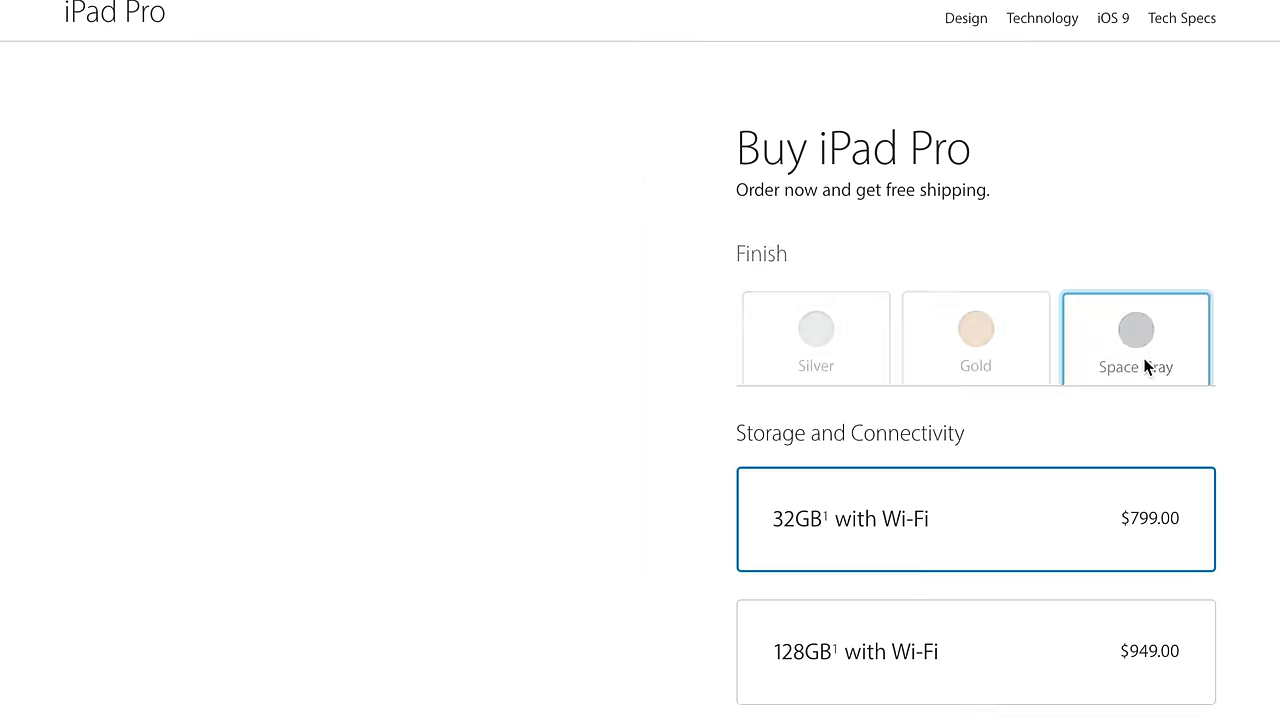
# Step: Choose the Space Gray finish and 128GB Wi-Fi storage, showing $949.00
pyautogui.click(1136, 337)
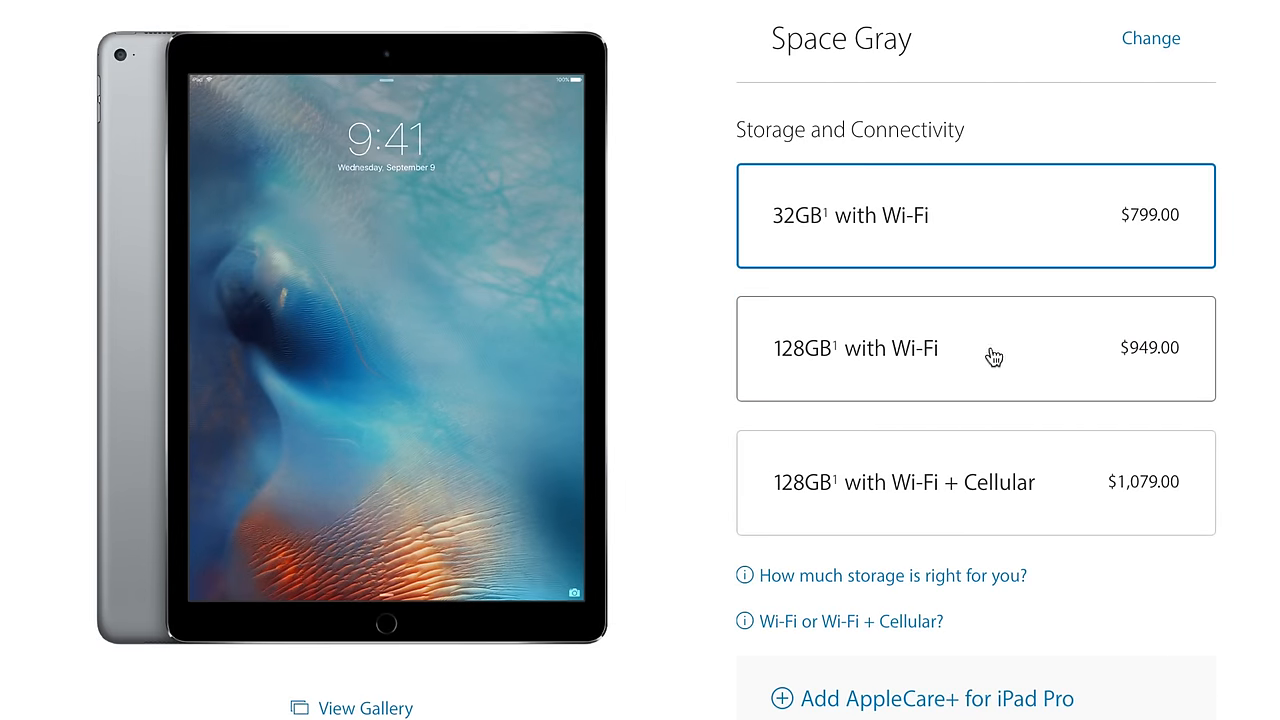
pyautogui.click(995, 356)
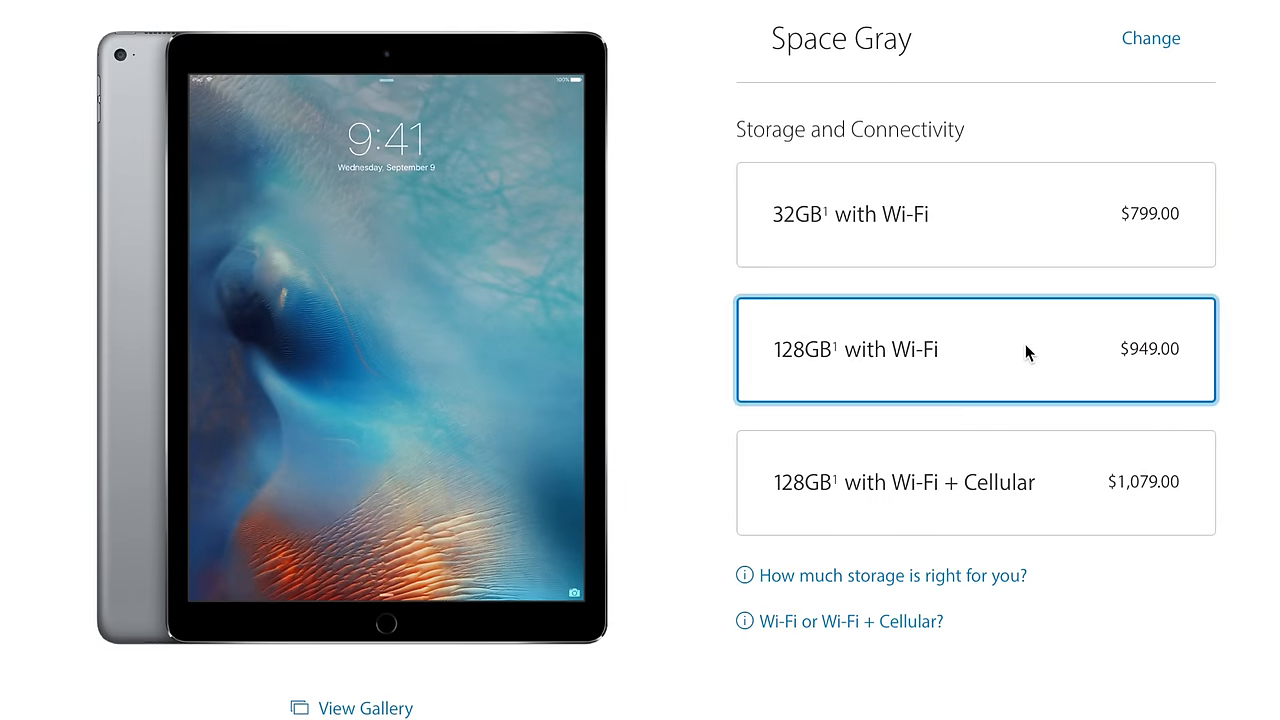
pyautogui.click(975, 349)
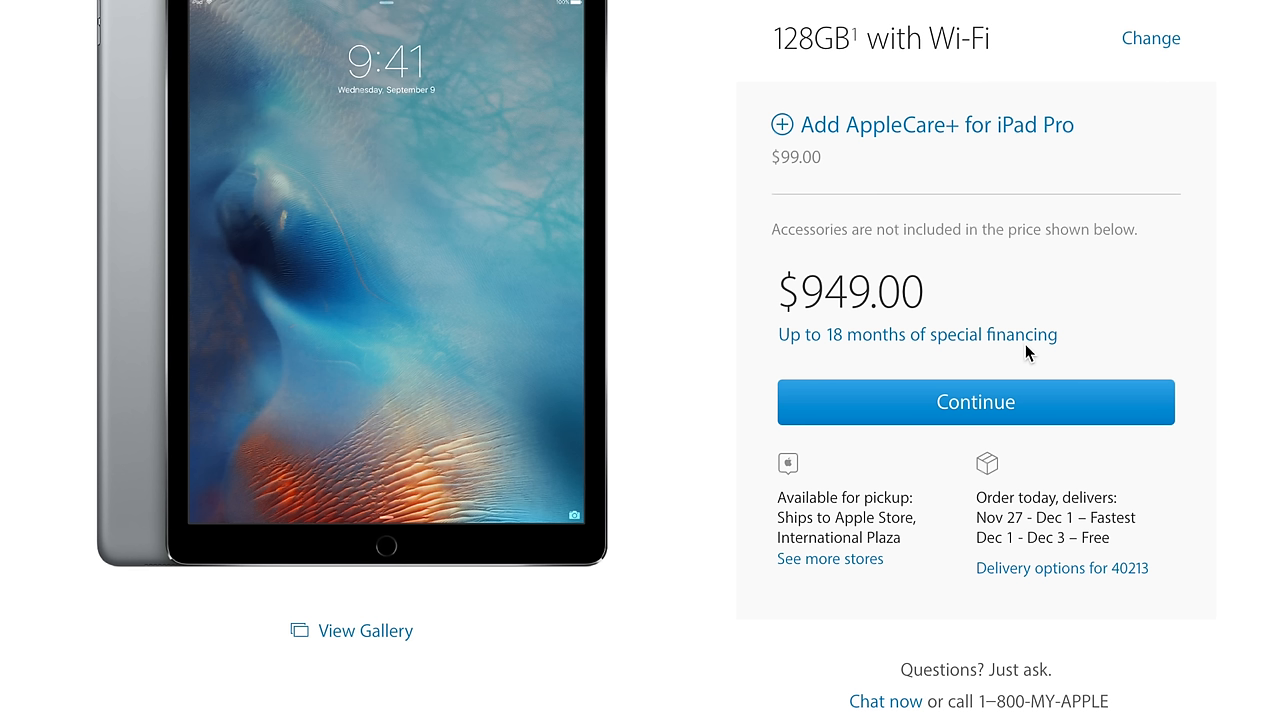